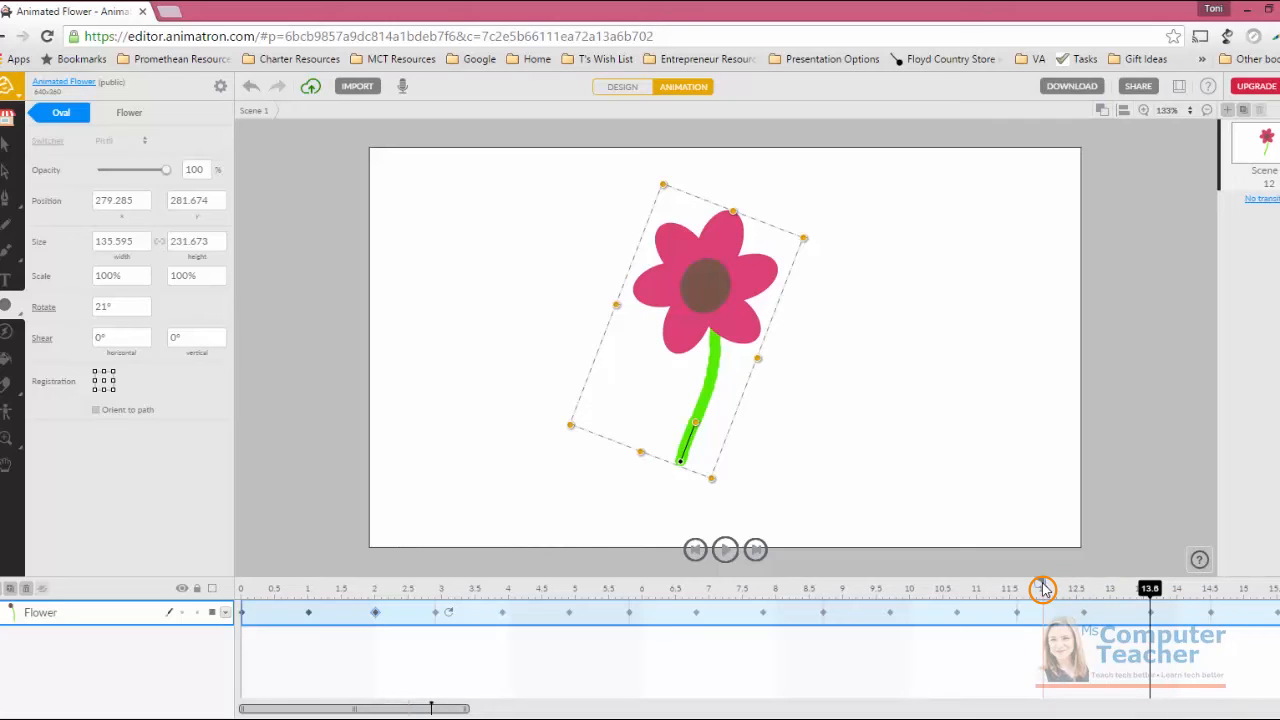
pyautogui.moveTo(1044, 588)
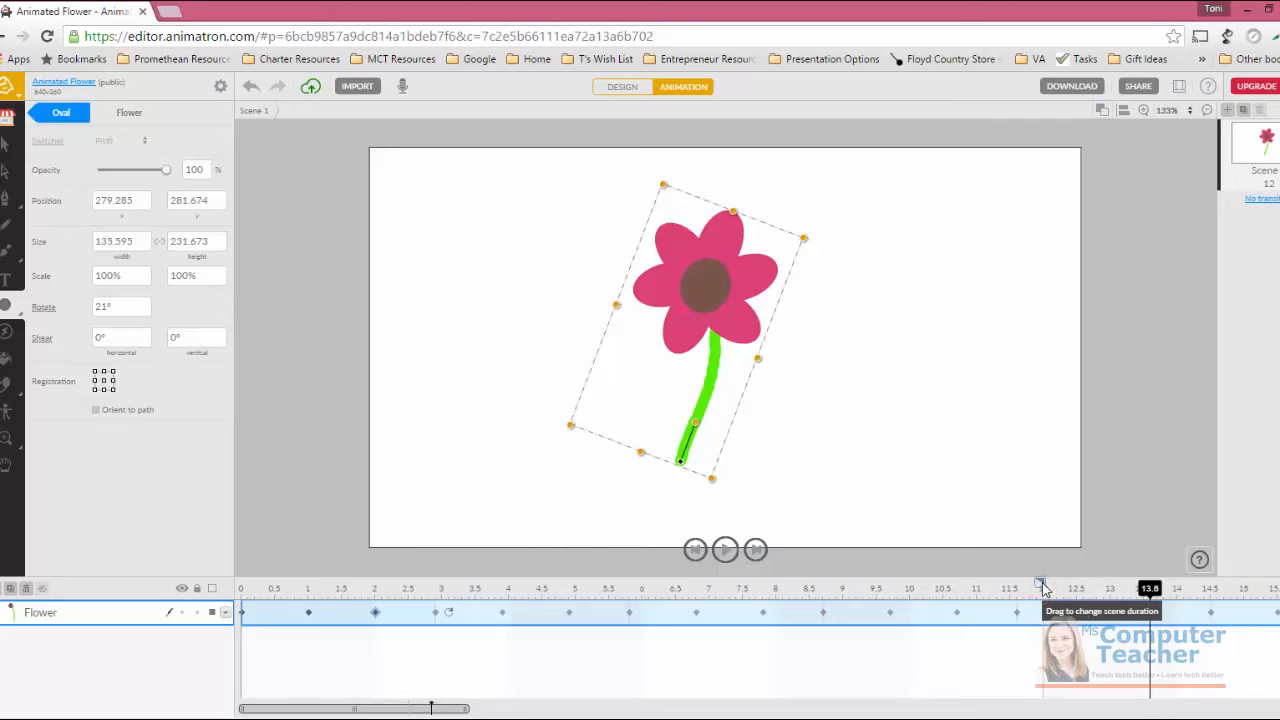